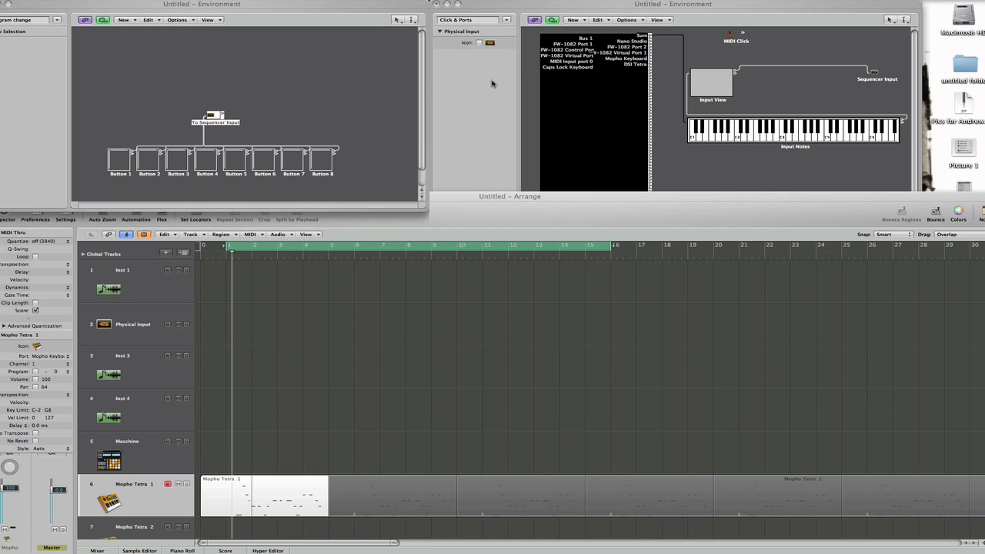
mouse_move(414, 188)
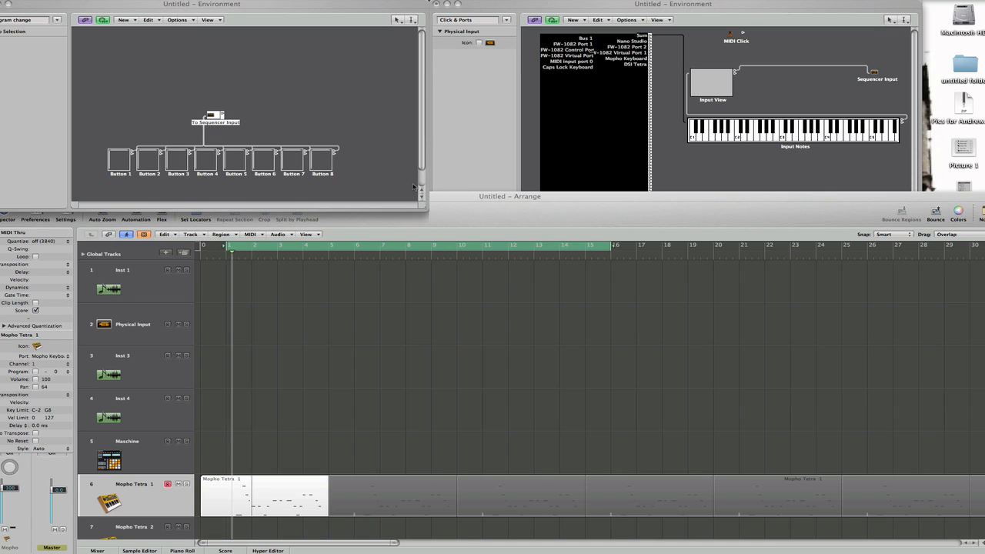
mouse_move(337, 188)
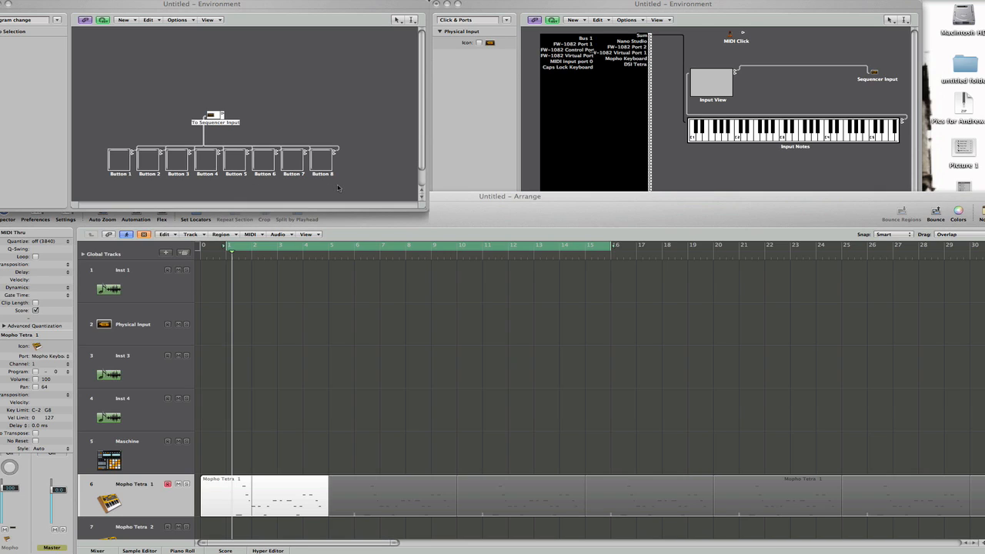
mouse_move(60, 26)
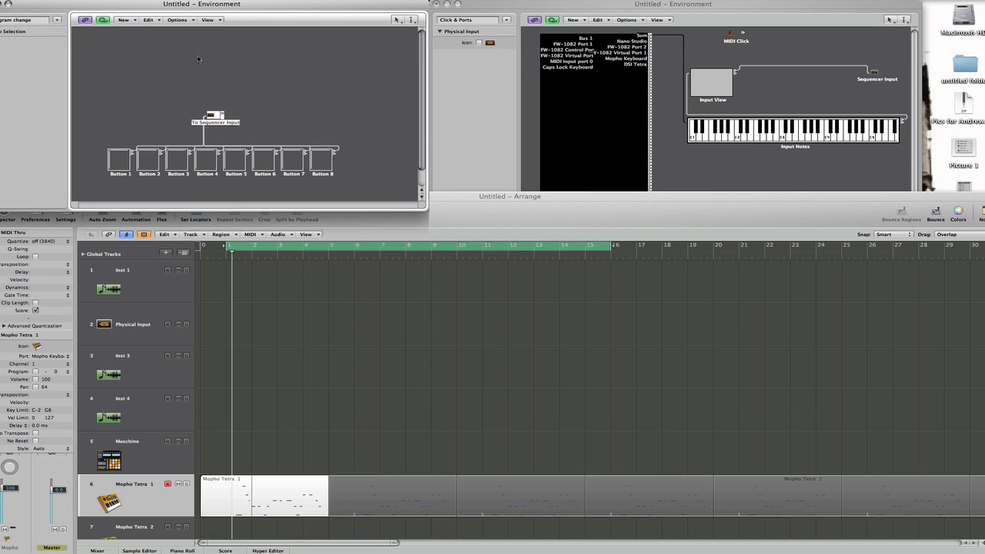
mouse_move(194, 68)
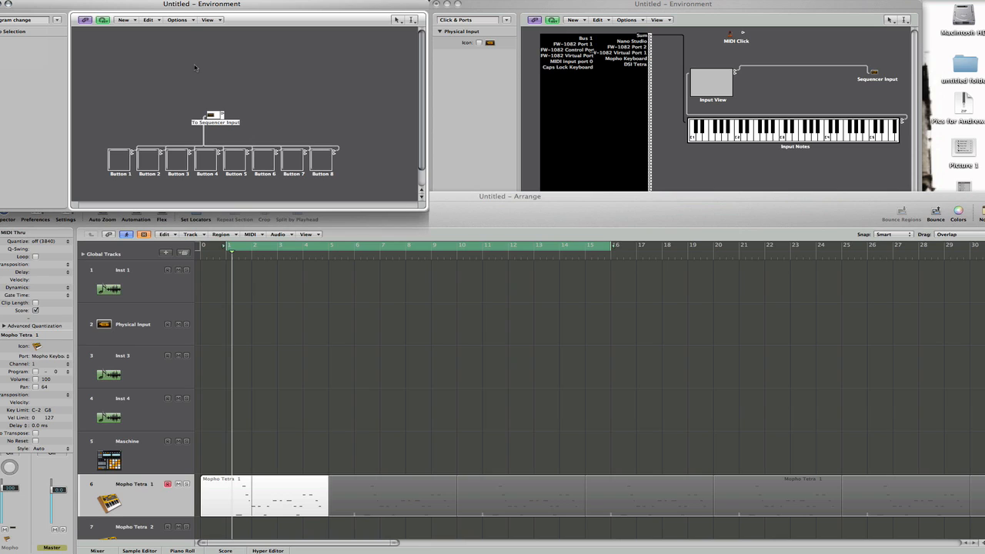
mouse_move(356, 188)
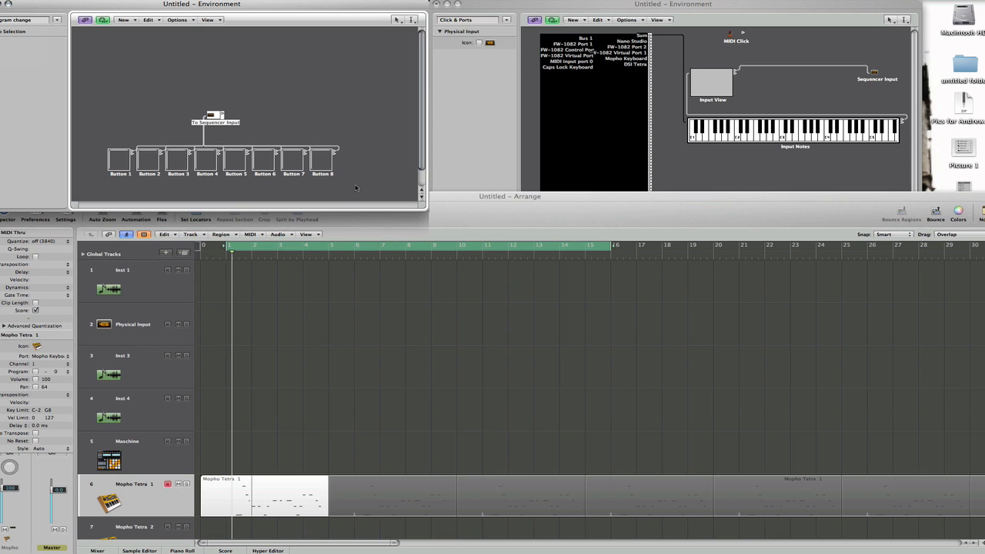
- Select all eight buttons and the sequencer object, then deselect them to inspect Button 1's program-change settings
left_click_drag(164, 108, 356, 188)
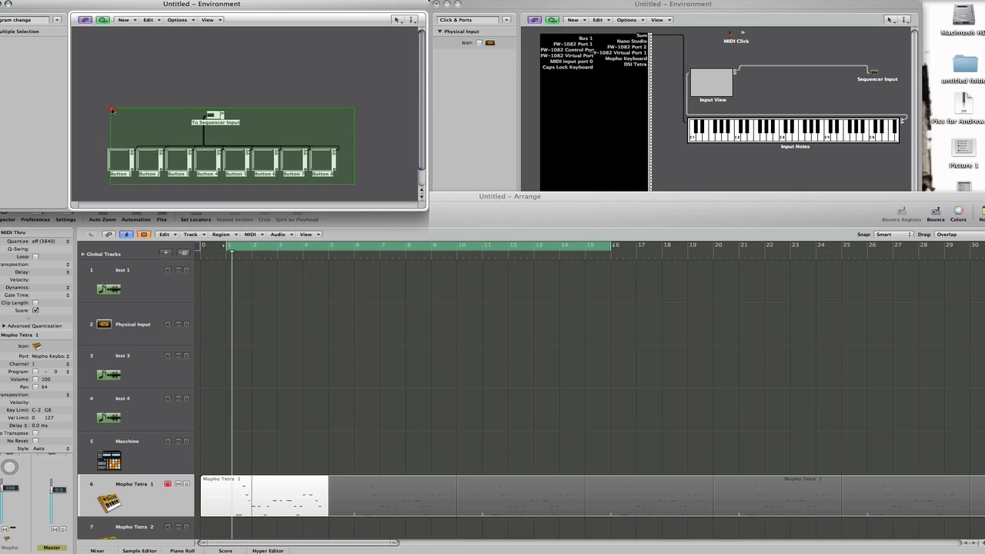
left_click(117, 117)
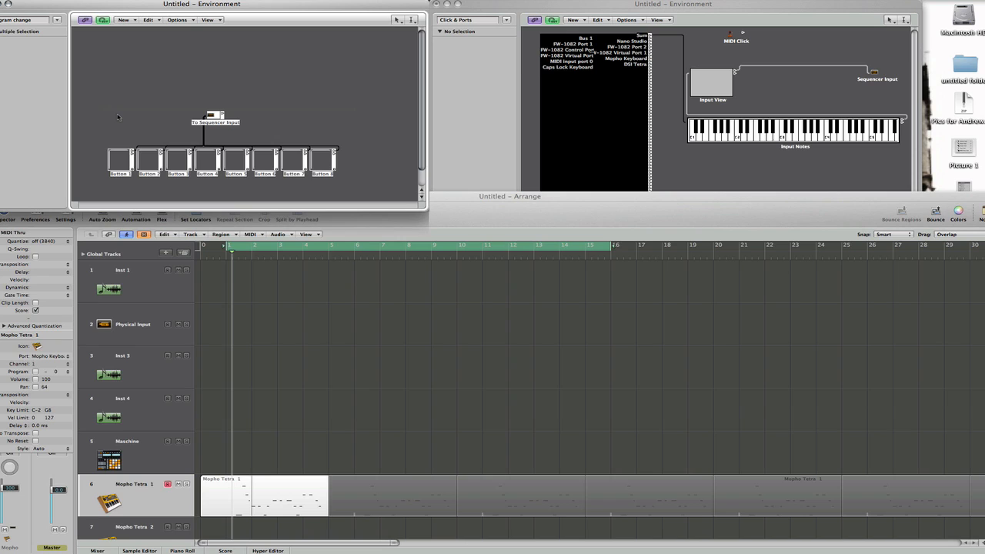
mouse_move(151, 99)
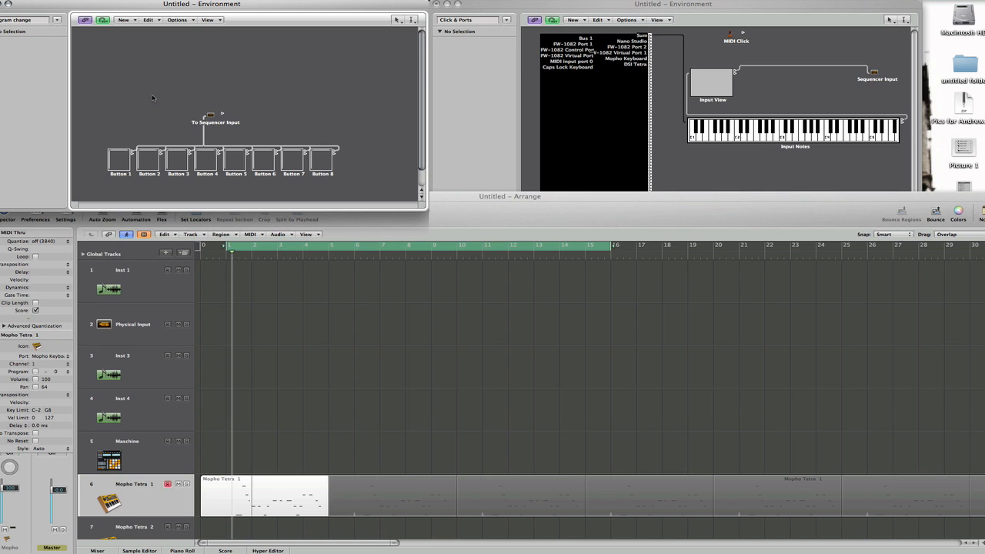
mouse_move(364, 162)
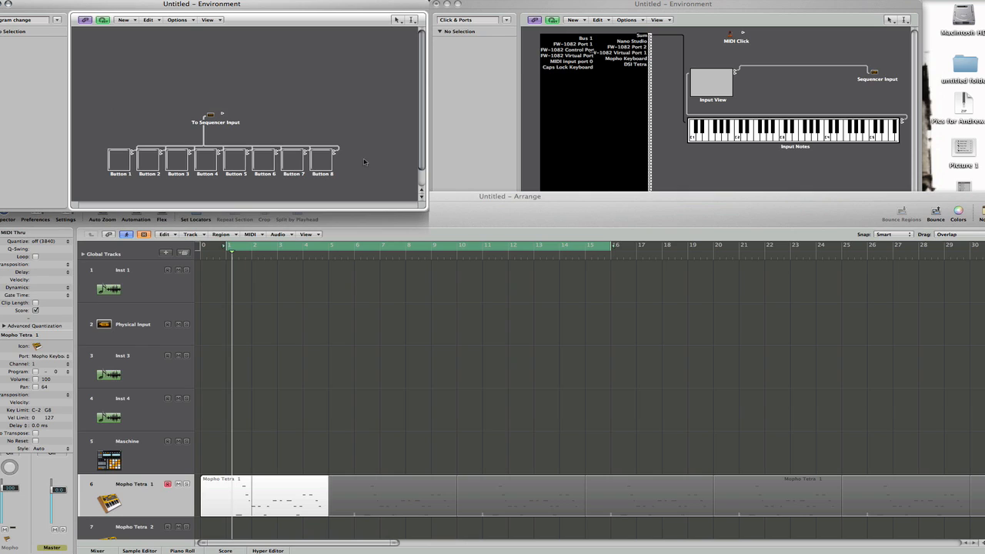
mouse_move(141, 167)
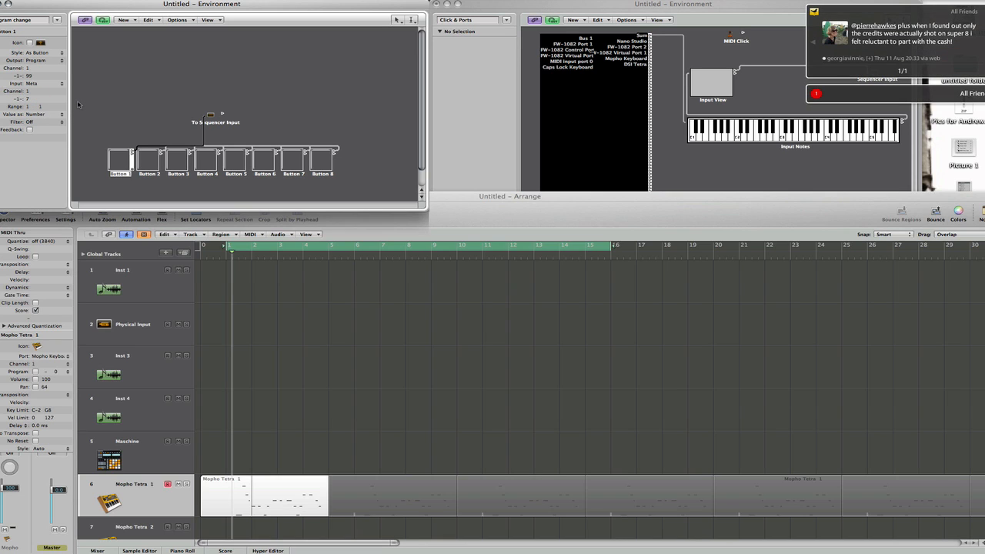
mouse_move(147, 123)
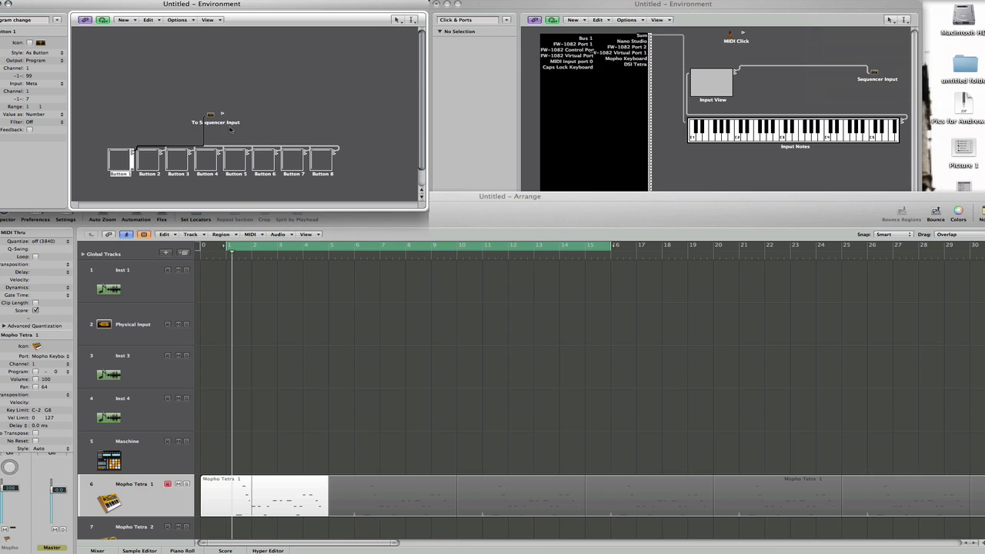
mouse_move(496, 15)
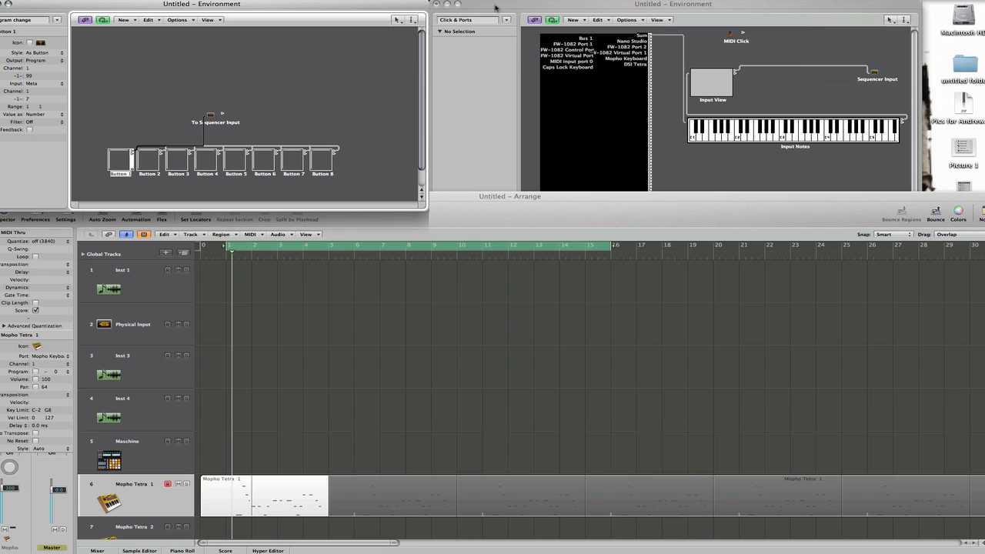
mouse_move(498, 14)
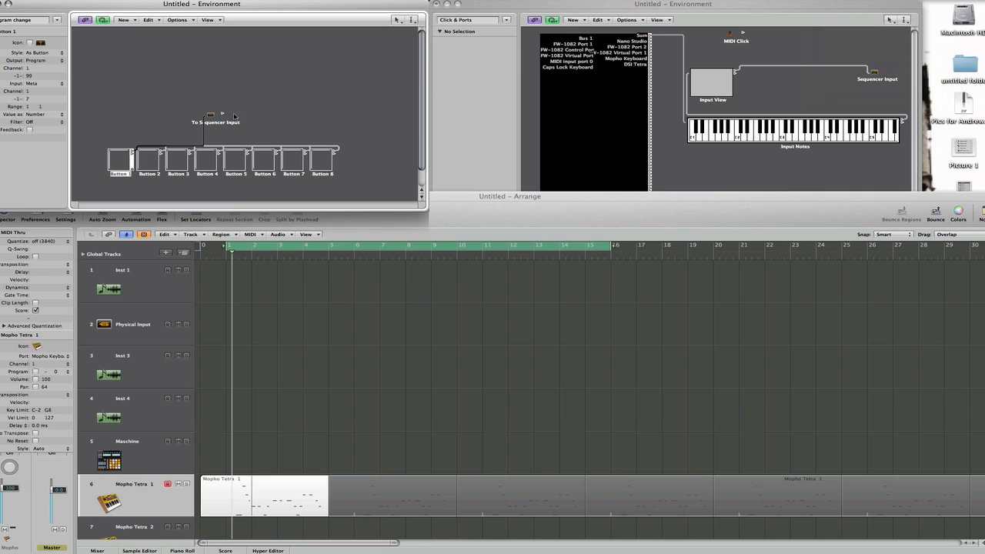
mouse_move(235, 116)
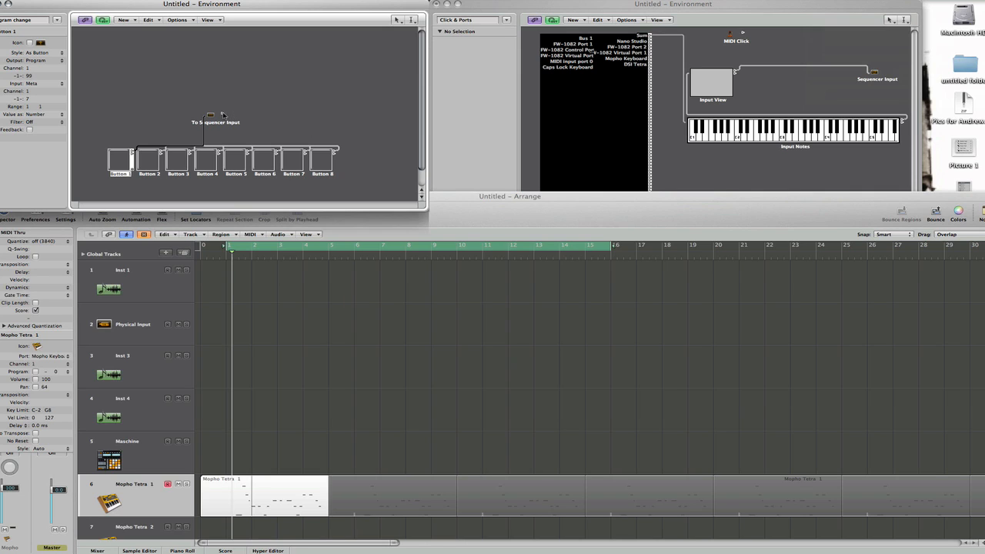
- Cable the To Sequencer Input object to Sequencer Input in the Click & Ports layer
left_click_drag(216, 116, 335, 106)
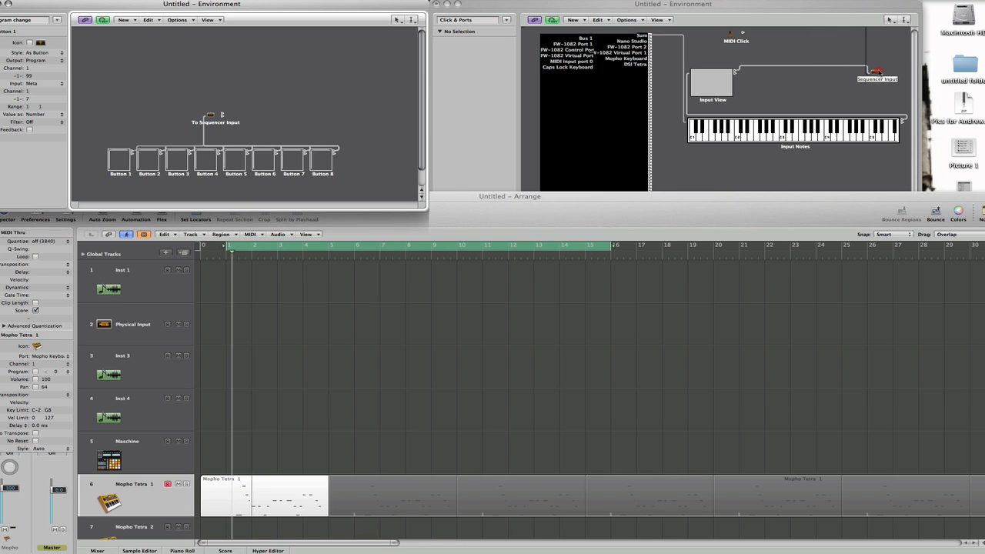
left_click(877, 71)
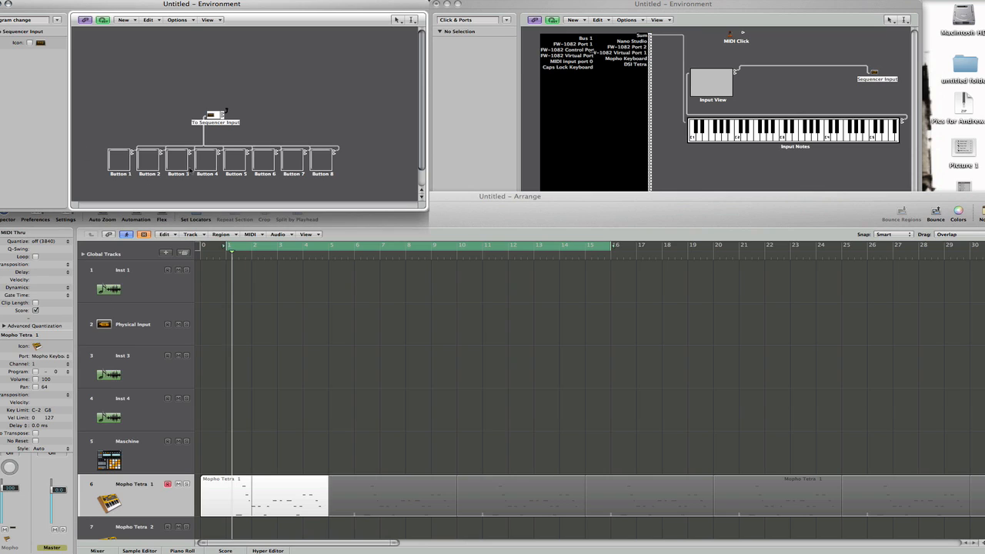
mouse_move(307, 111)
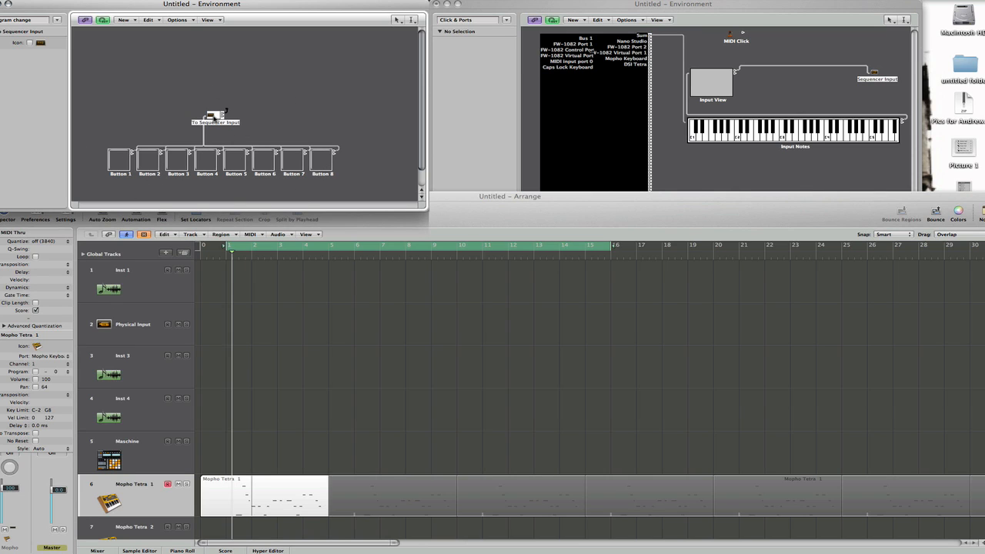
mouse_move(166, 150)
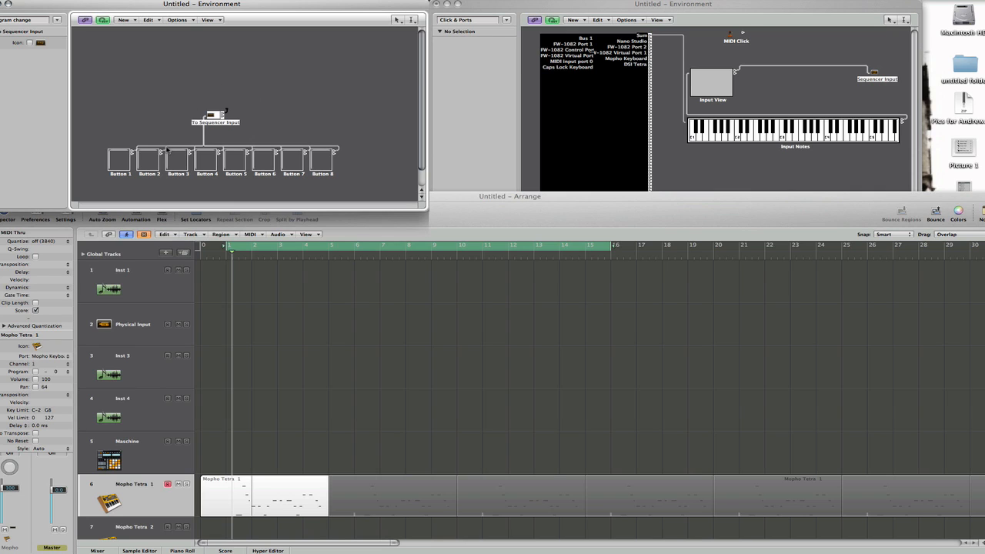
mouse_move(262, 187)
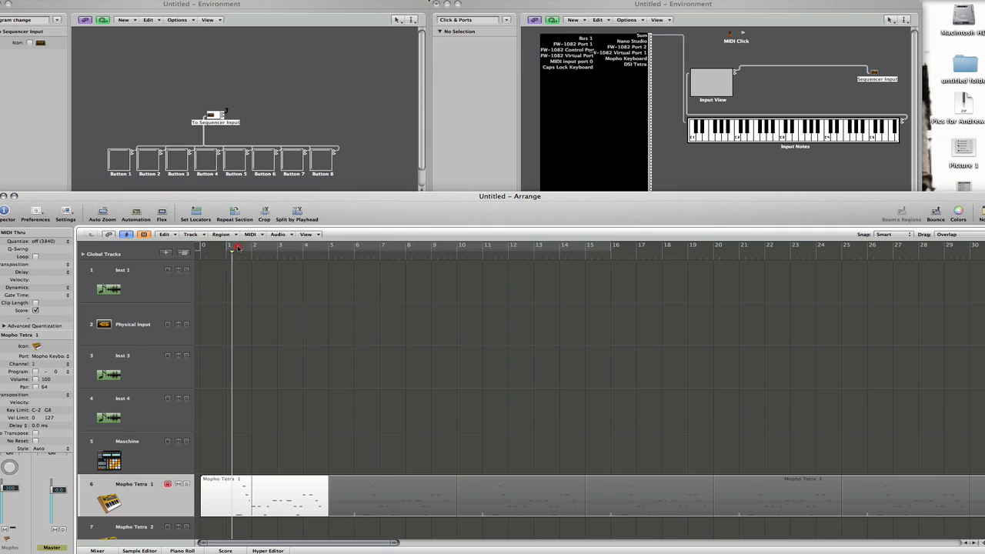
- Drag in the Arrange ruler to set the cycle range to bars 1–5
left_click_drag(230, 246, 331, 246)
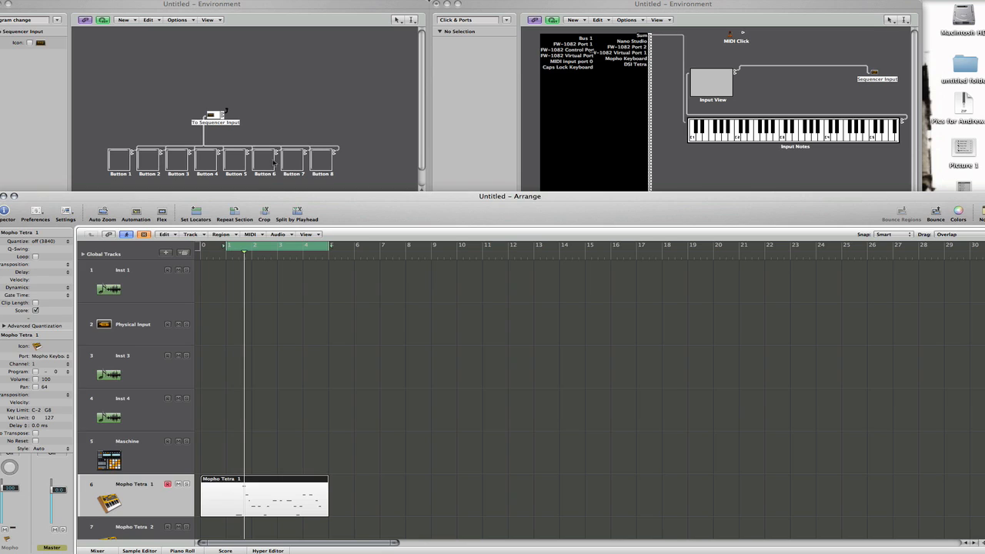
mouse_move(202, 161)
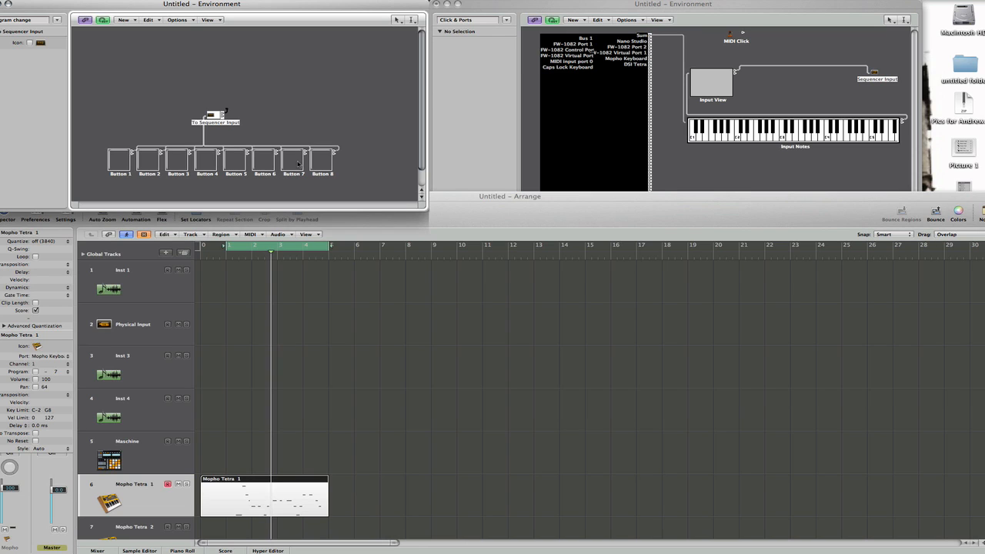
mouse_move(820, 83)
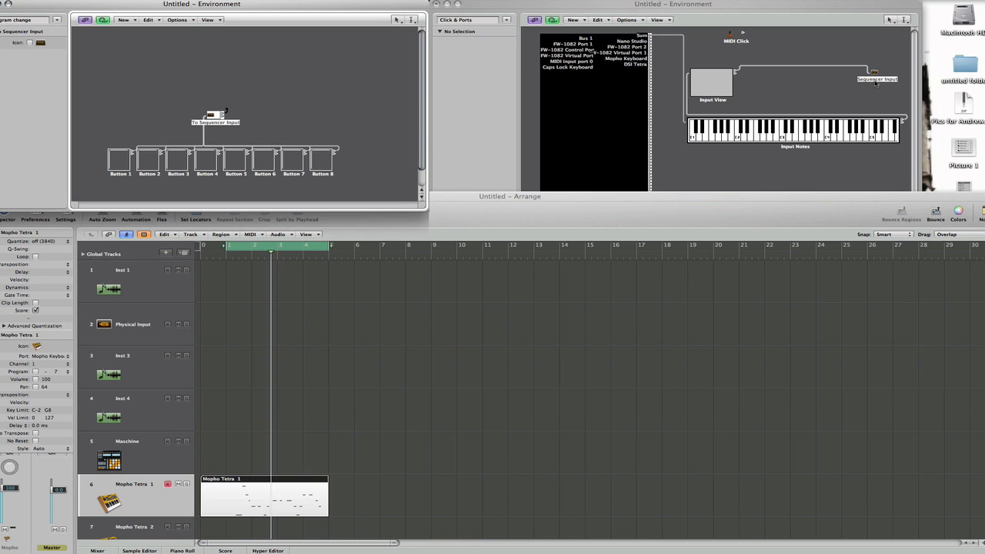
mouse_move(742, 205)
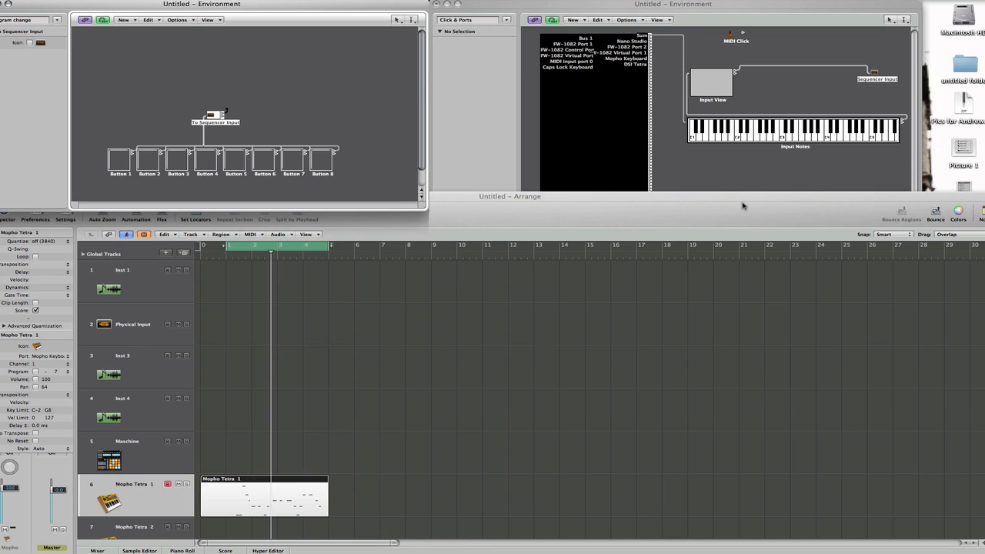
mouse_move(544, 298)
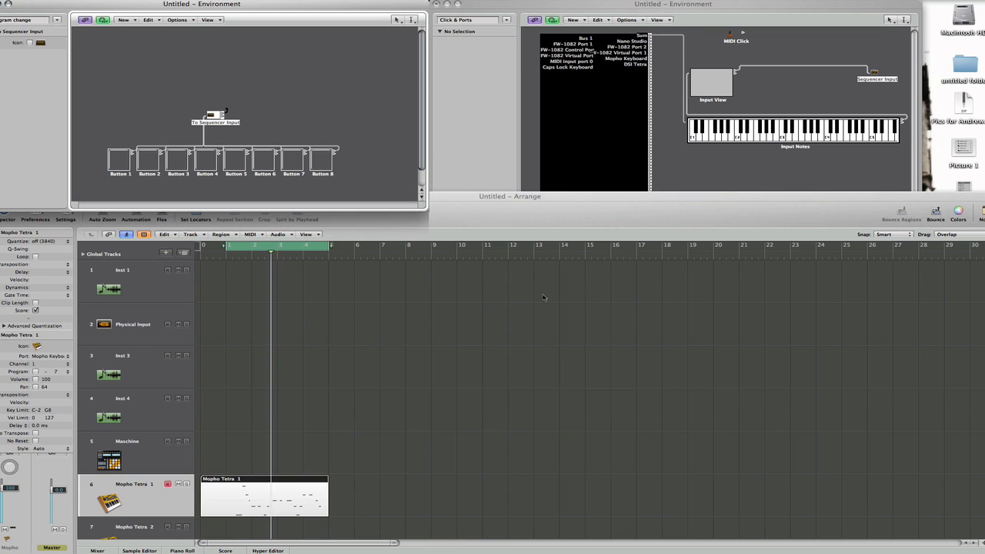
mouse_move(513, 307)
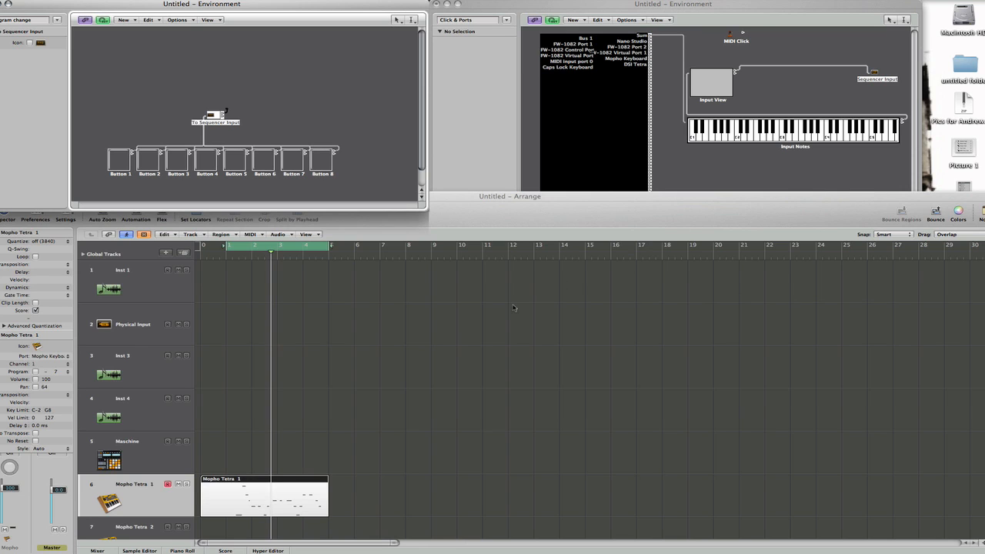